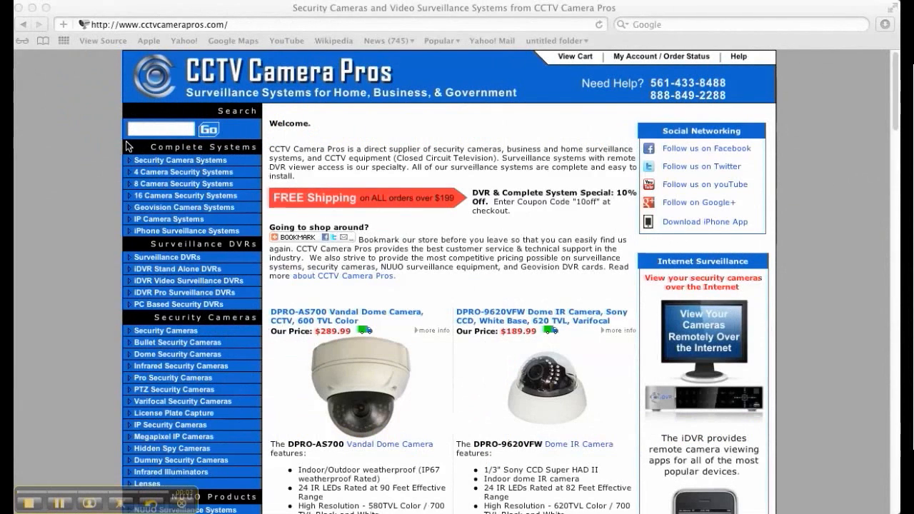
Step: Show all bookmarks and view the Bonjour list of cameras discovered on the local network
click(43, 40)
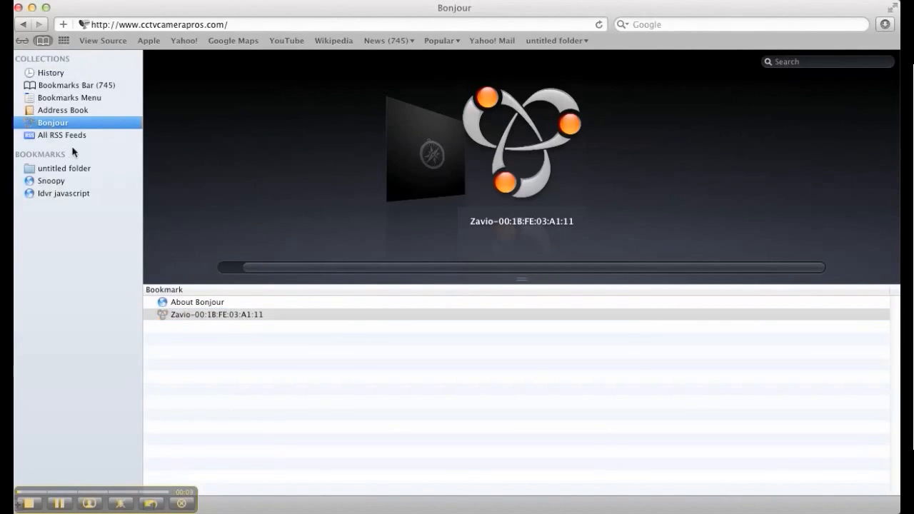
mouse_move(236, 335)
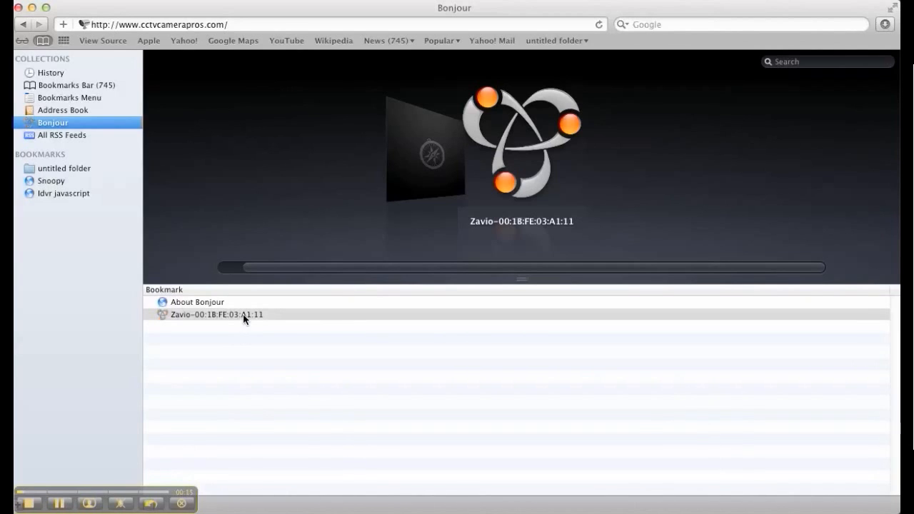
Step: Open the Zavio camera's web page and log in as admin to reach its live video feed
double_click(217, 314)
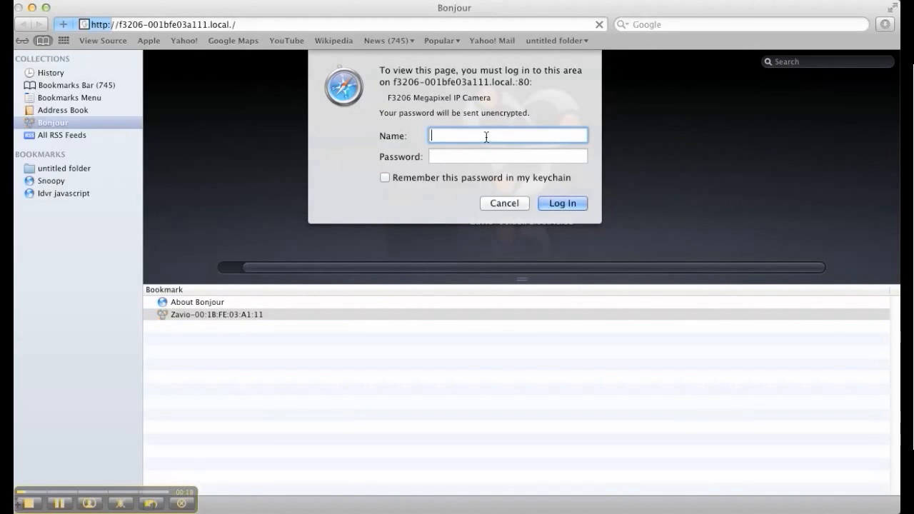
text(admin)
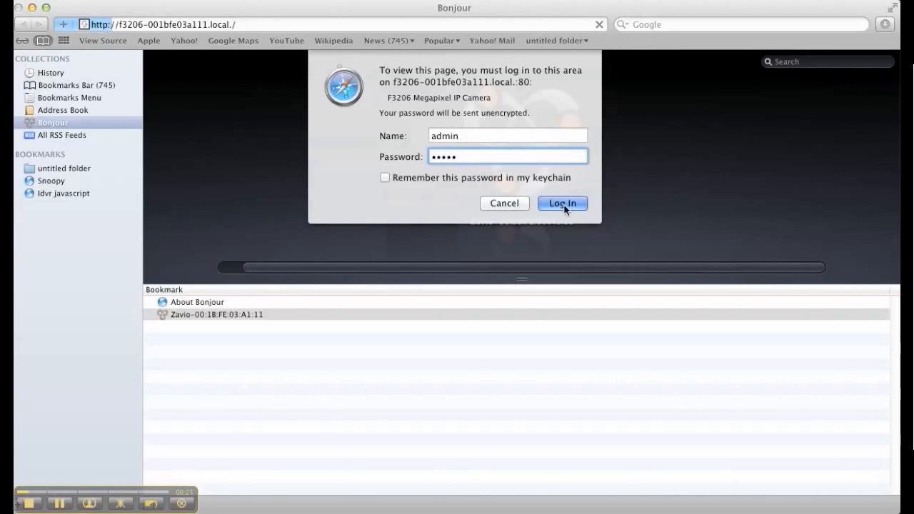
click(563, 203)
text(www.)
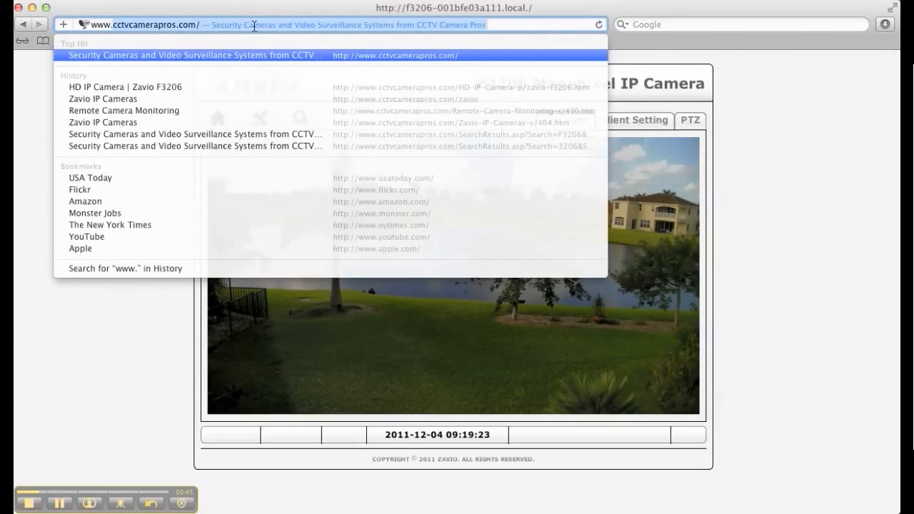
Step: Load the Zavio IP Cameras page and browse down past listings, NVR software and image galleries to the Camera Videos section
text(zavio-IP-Cameras-s/404.htm)
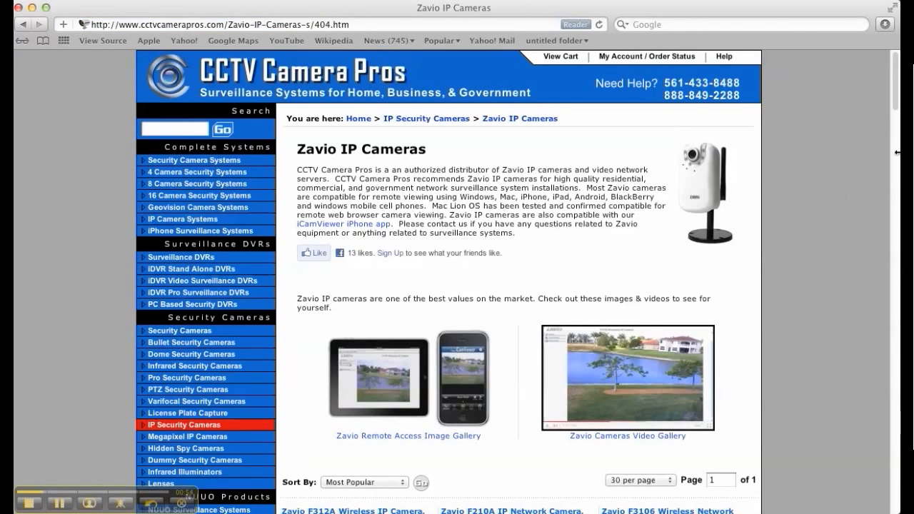
scroll(down, 3)
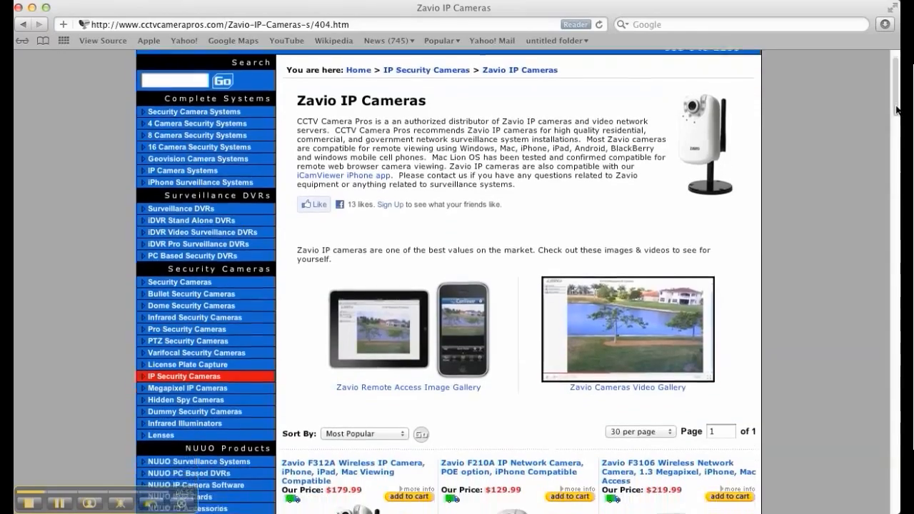
scroll(down, 3)
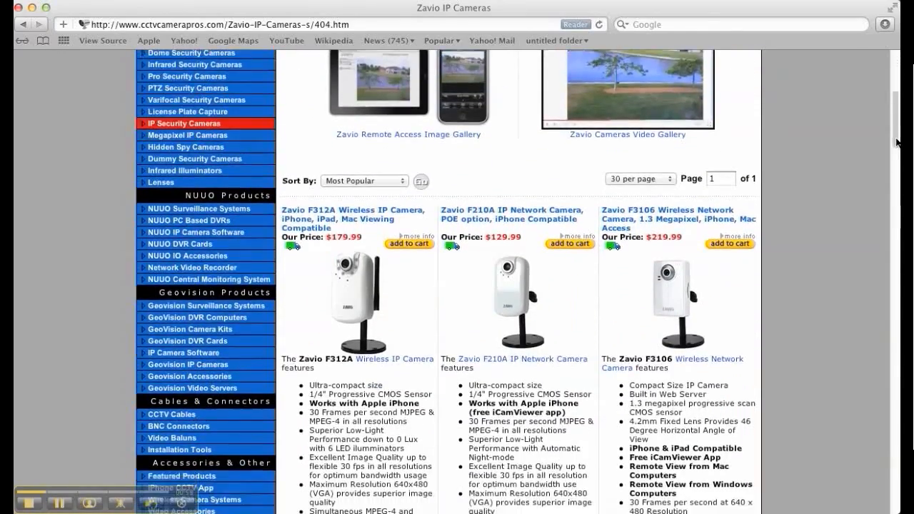
scroll(down, 3)
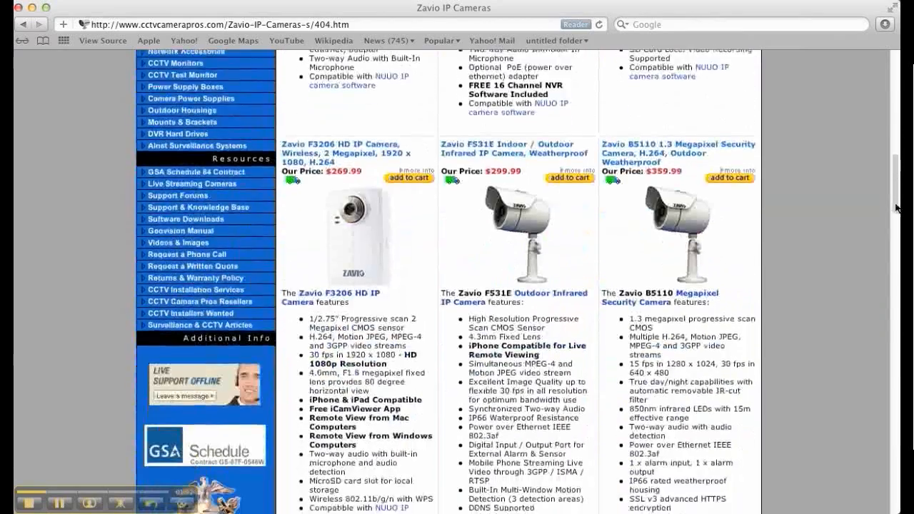
scroll(down, 3)
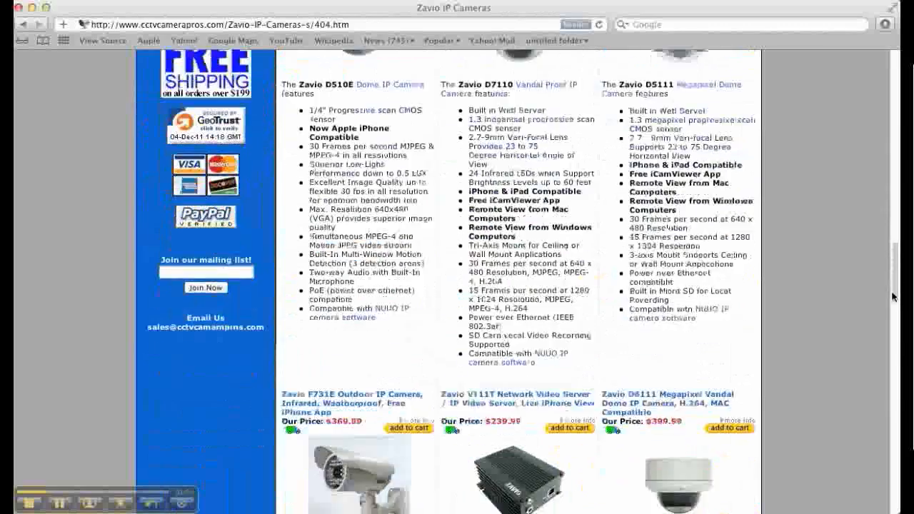
scroll(down, 3)
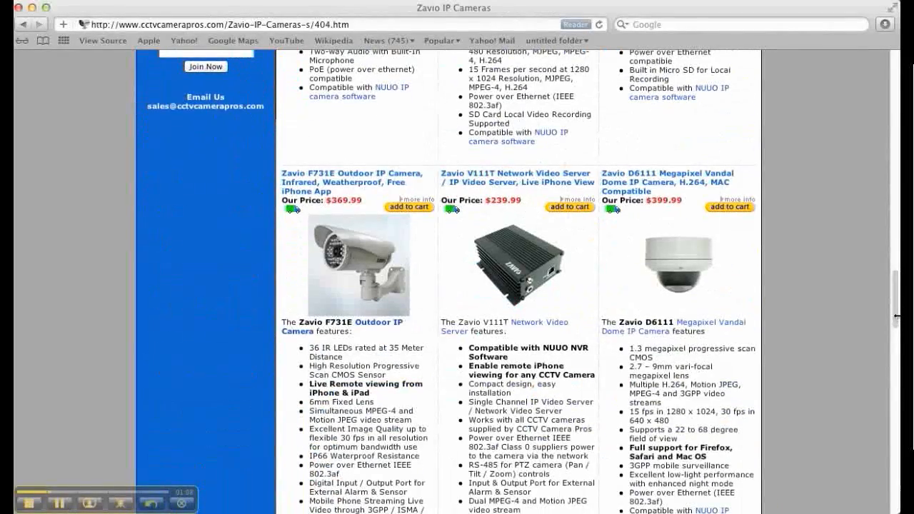
scroll(down, 3)
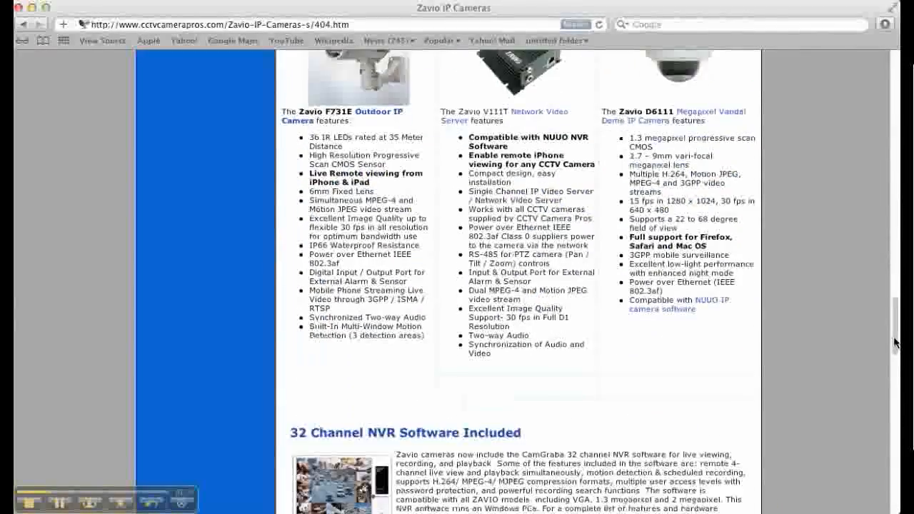
scroll(down, 3)
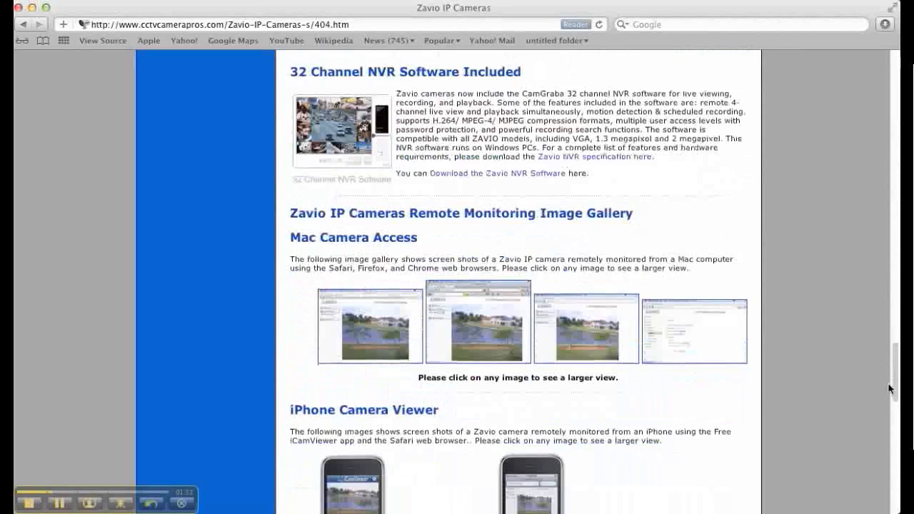
scroll(down, 3)
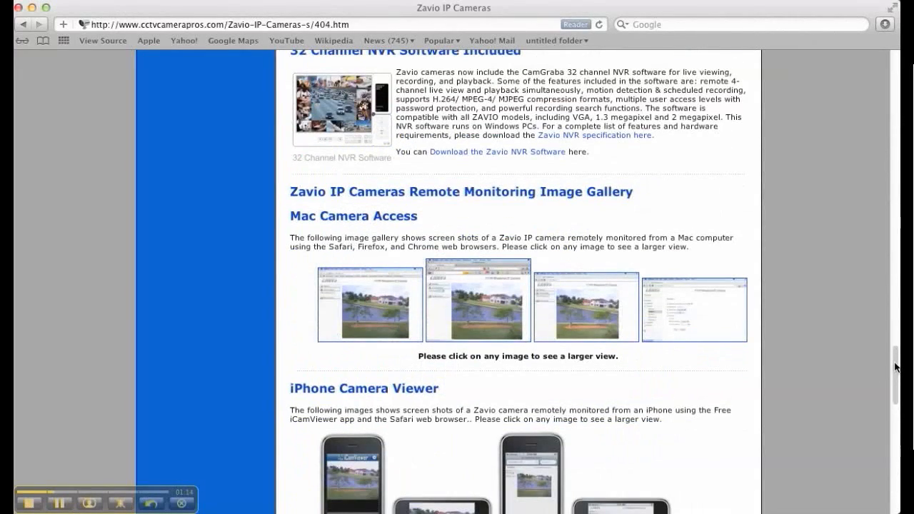
scroll(down, 3)
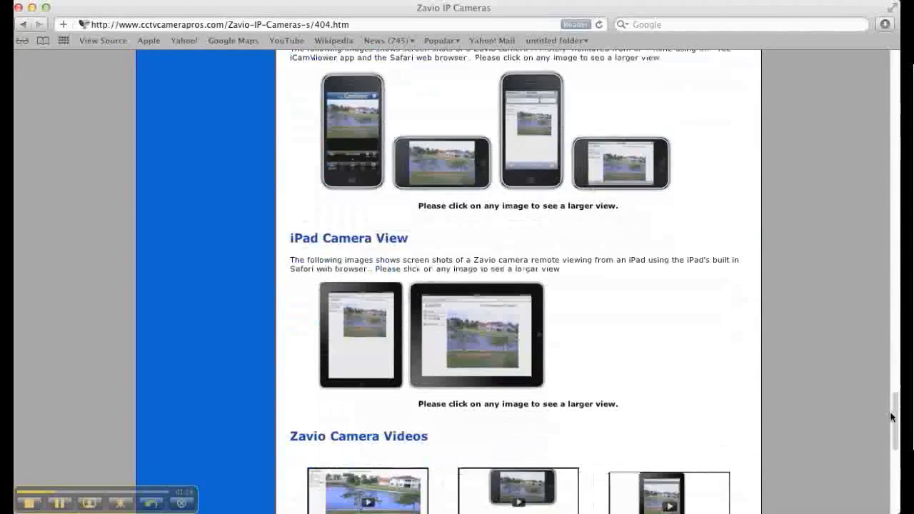
scroll(down, 3)
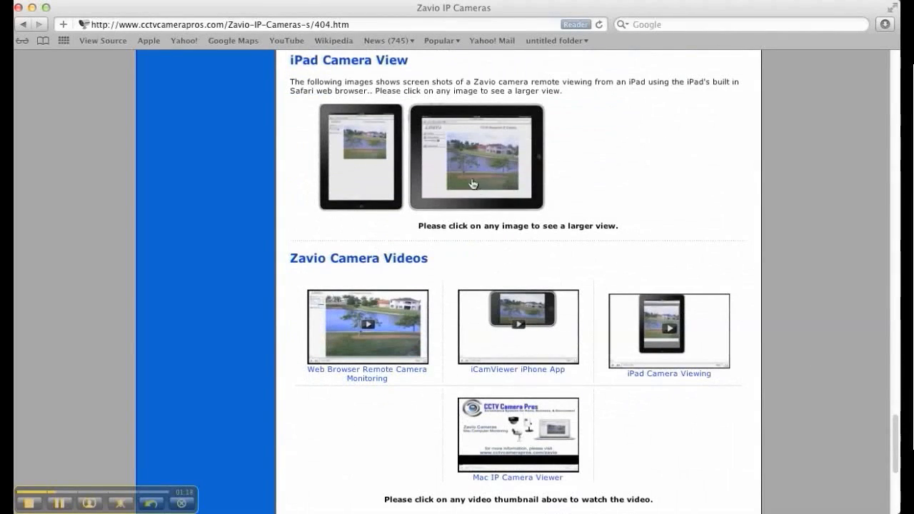
Step: Enlarge and close the landscape iPad camera-view screenshot, then open the Web Browser Remote Camera Monitoring video
click(477, 157)
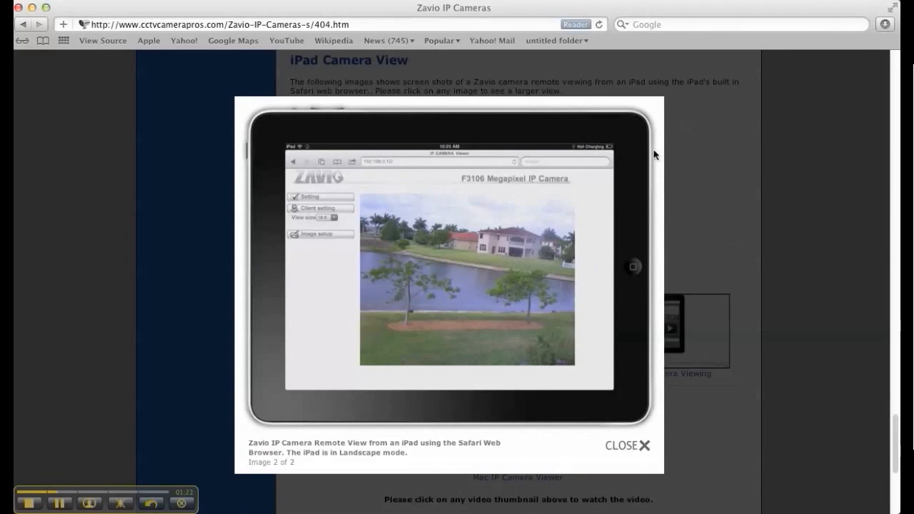
click(628, 445)
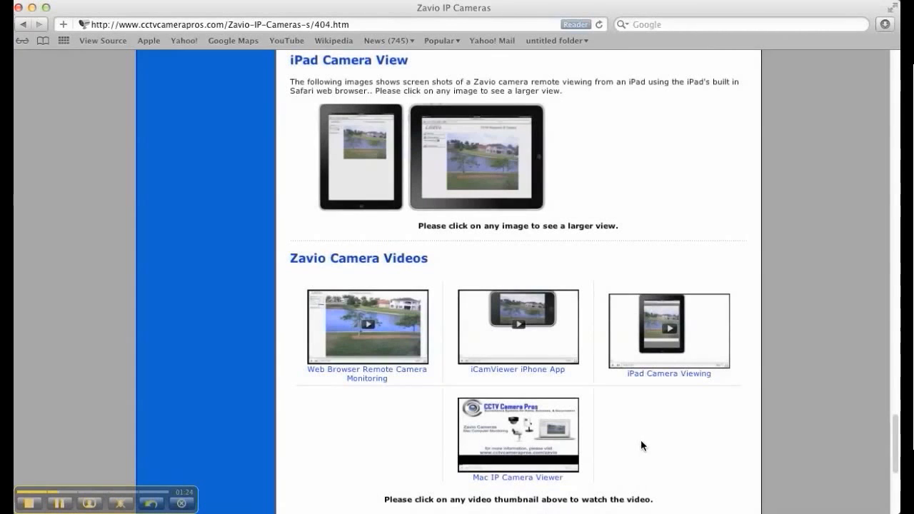
click(366, 326)
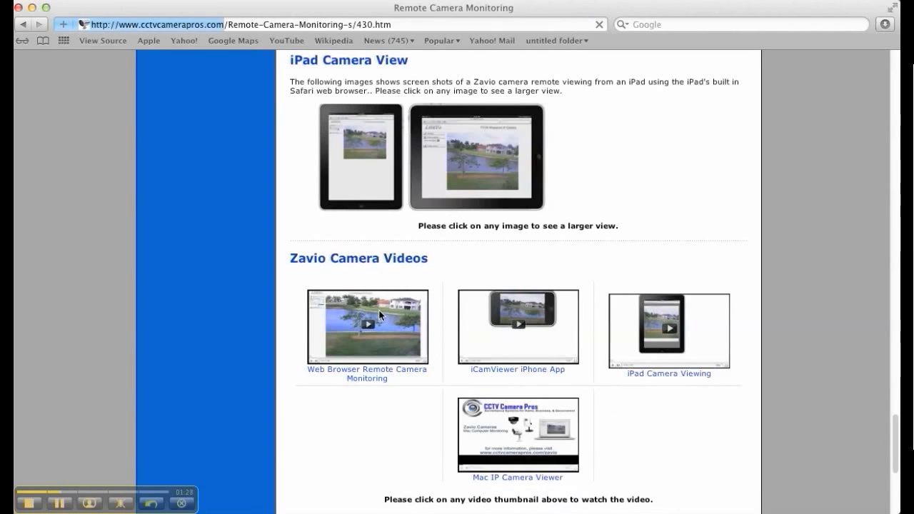
Step: Bring the Remote Camera Monitoring for Zavio Cameras video player and its transcript into view
click(365, 325)
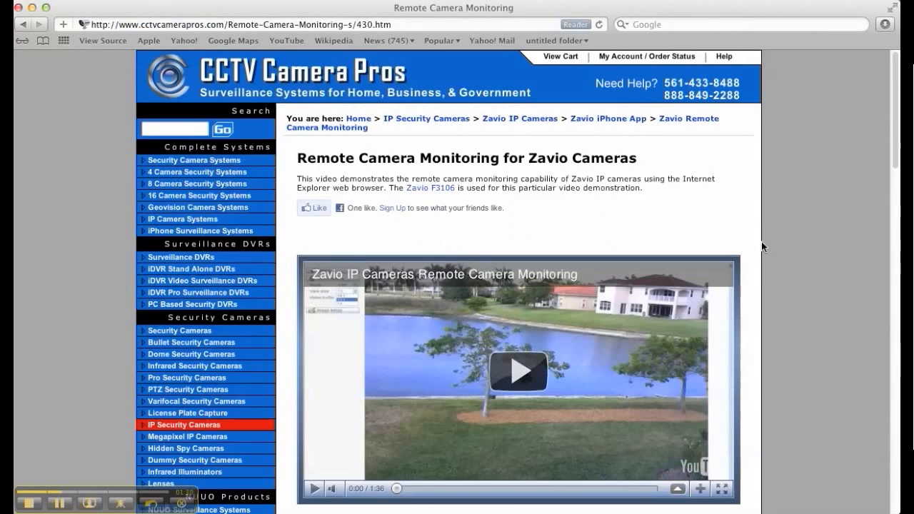
scroll(down, 3)
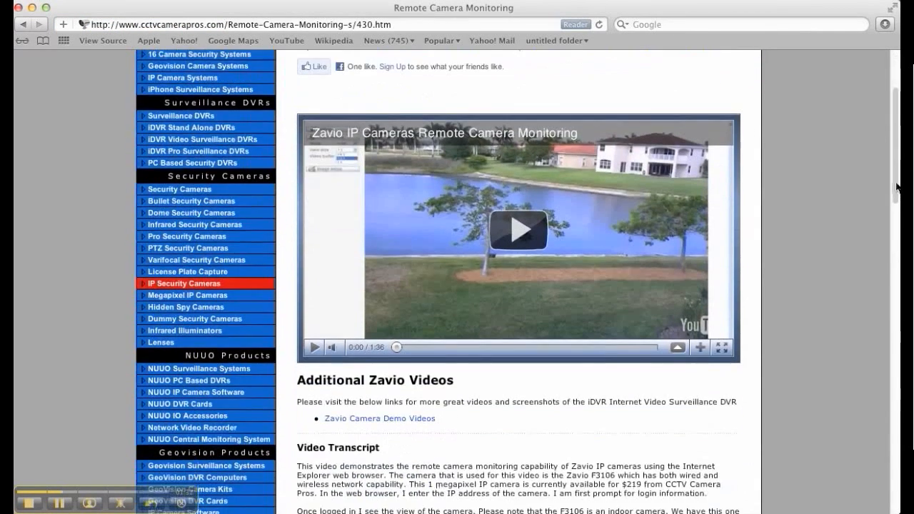